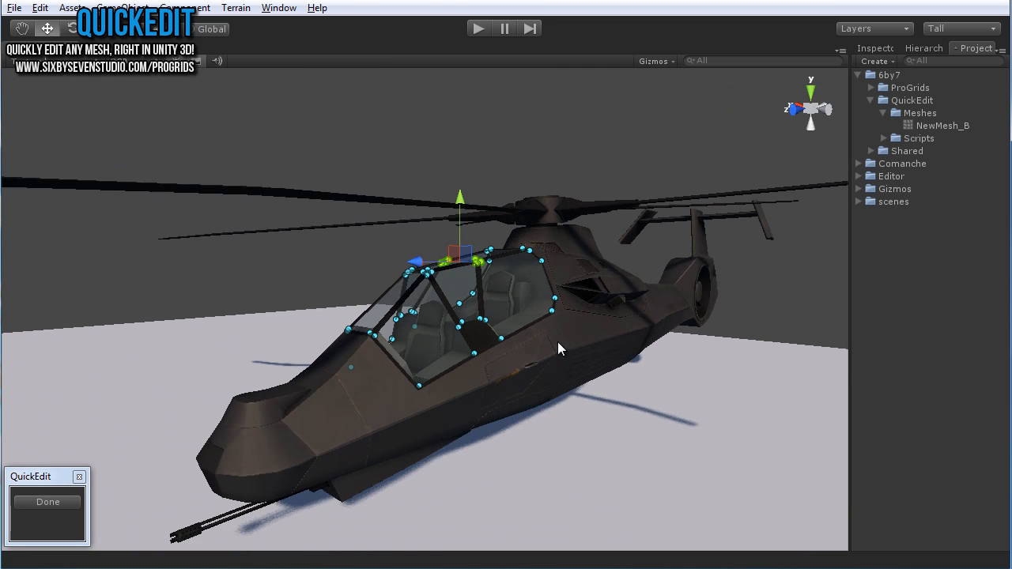
# - Finish the cockpit vertex edits with Done and keep the reshaped canopy on exit
pyautogui.click(47, 501)
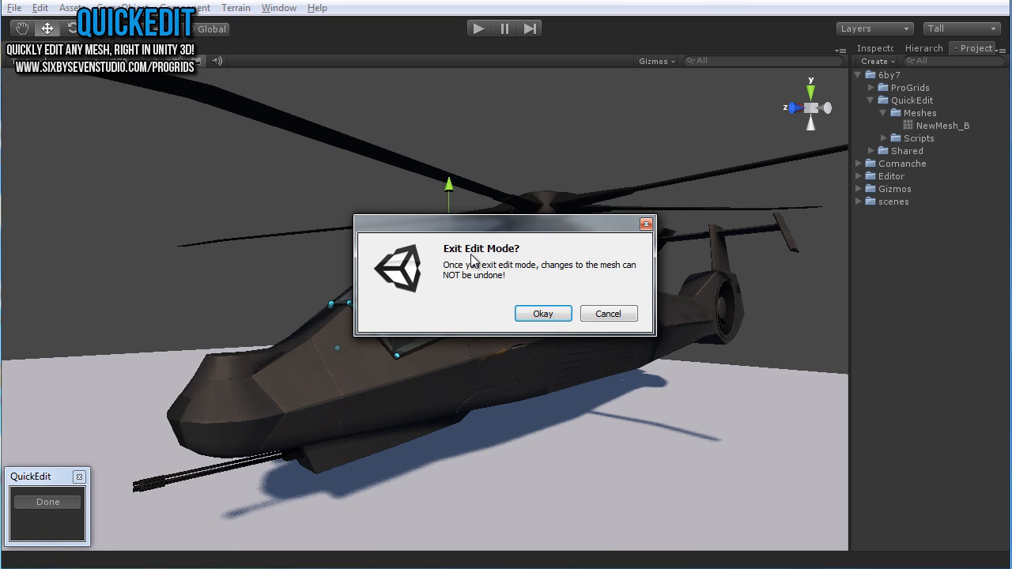
pyautogui.click(542, 313)
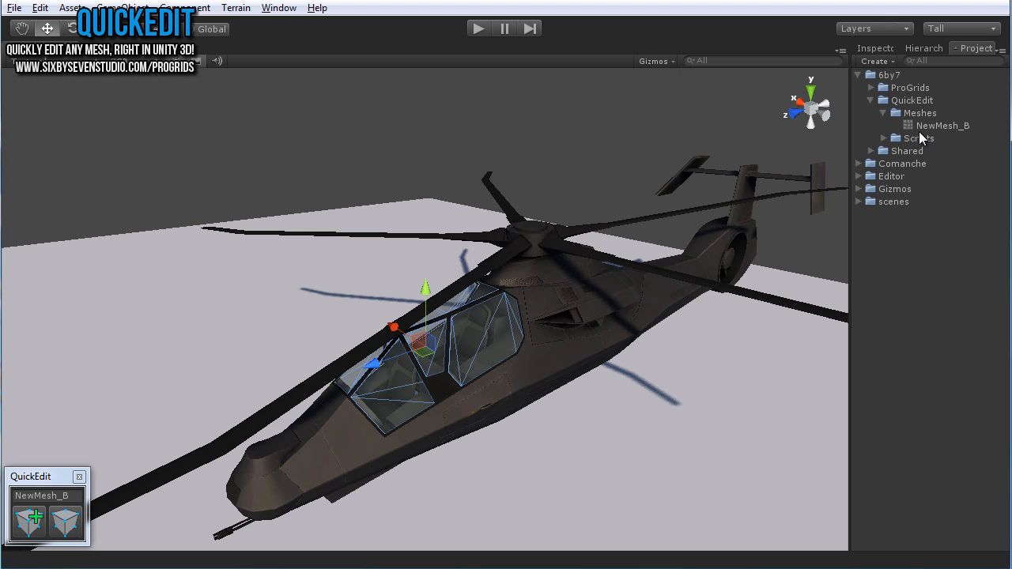
pyautogui.moveTo(898, 119)
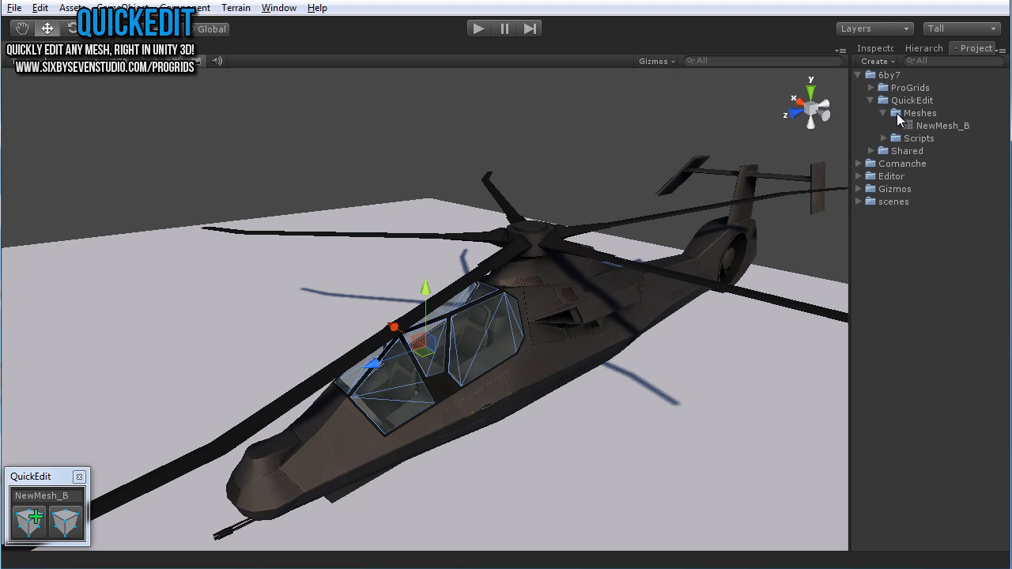
pyautogui.moveTo(895, 87)
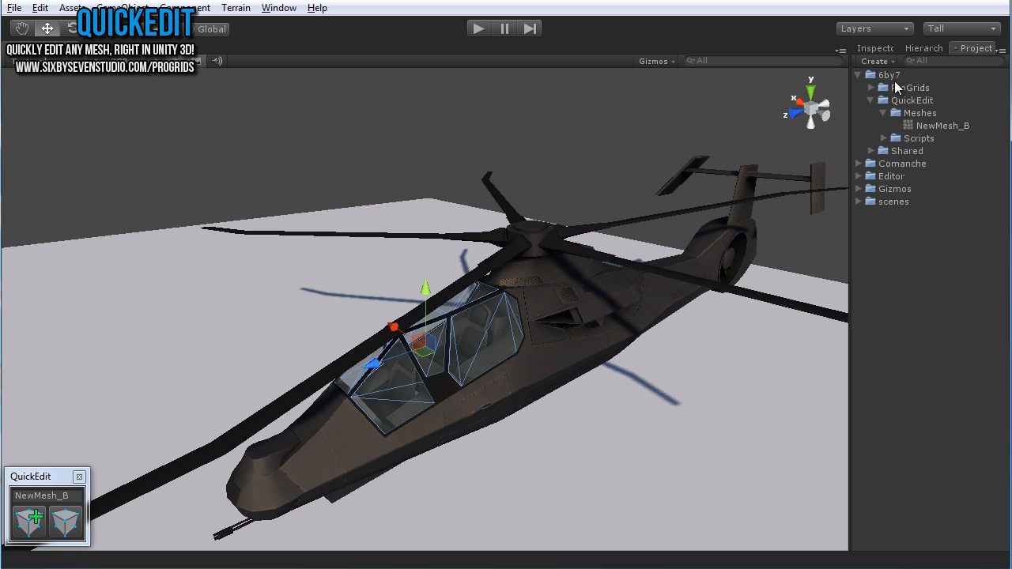
pyautogui.moveTo(926, 134)
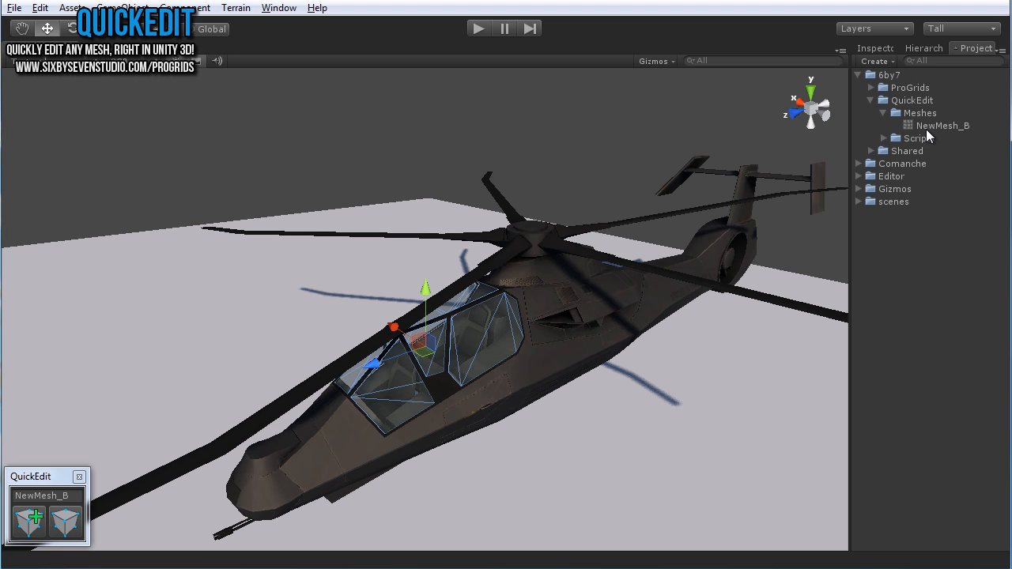
pyautogui.moveTo(424, 445)
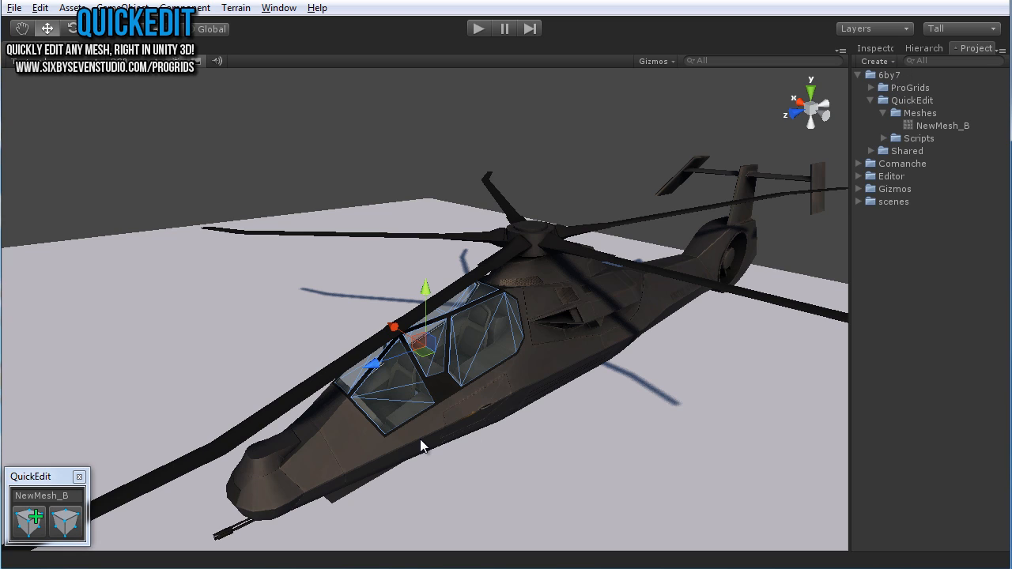
pyautogui.moveTo(421, 351)
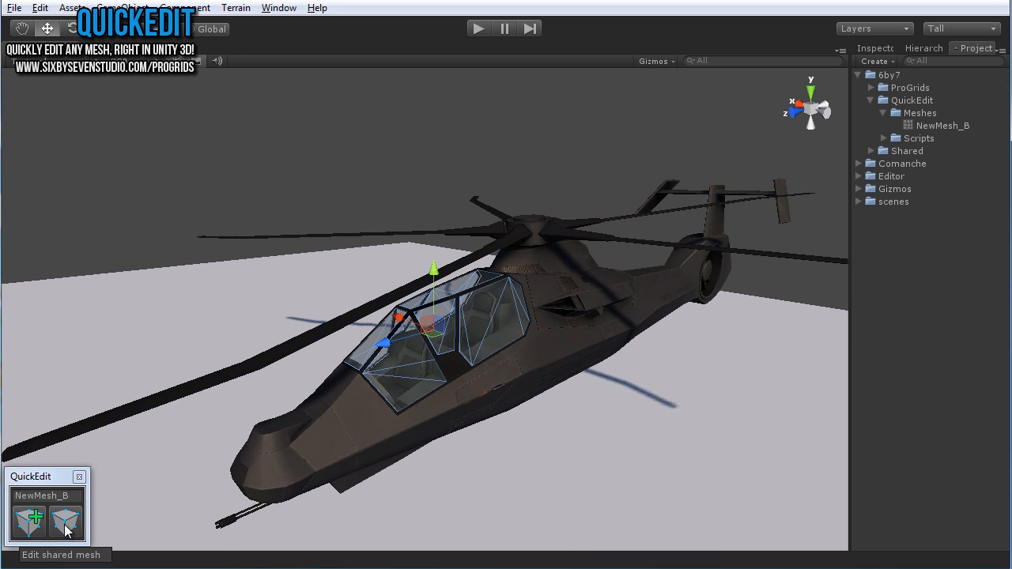
pyautogui.moveTo(588, 261)
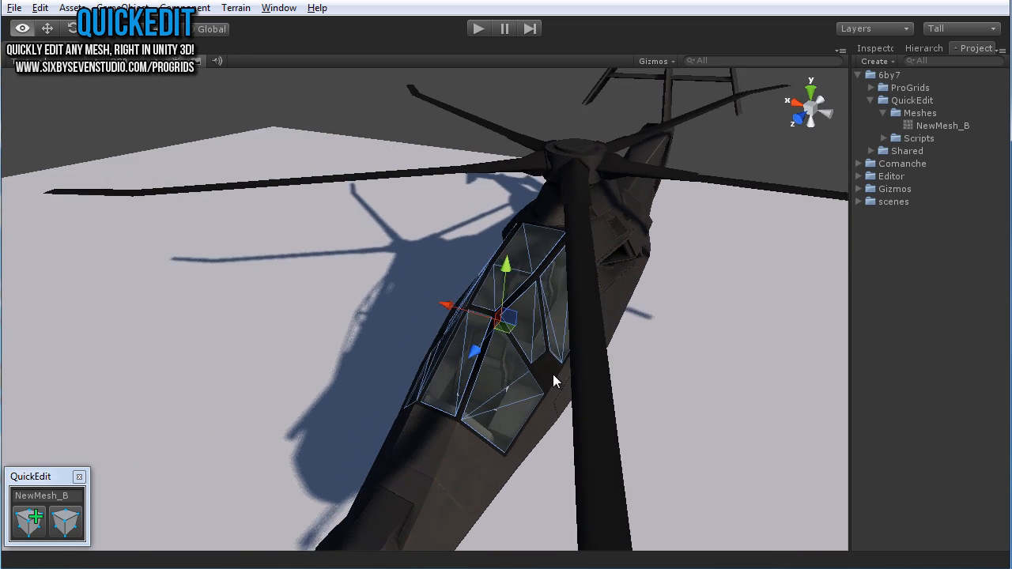
# - Orbit the scene view round to the helicopter's tail
pyautogui.moveTo(553, 379); pyautogui.dragTo(372, 327)
pyautogui.write('C')
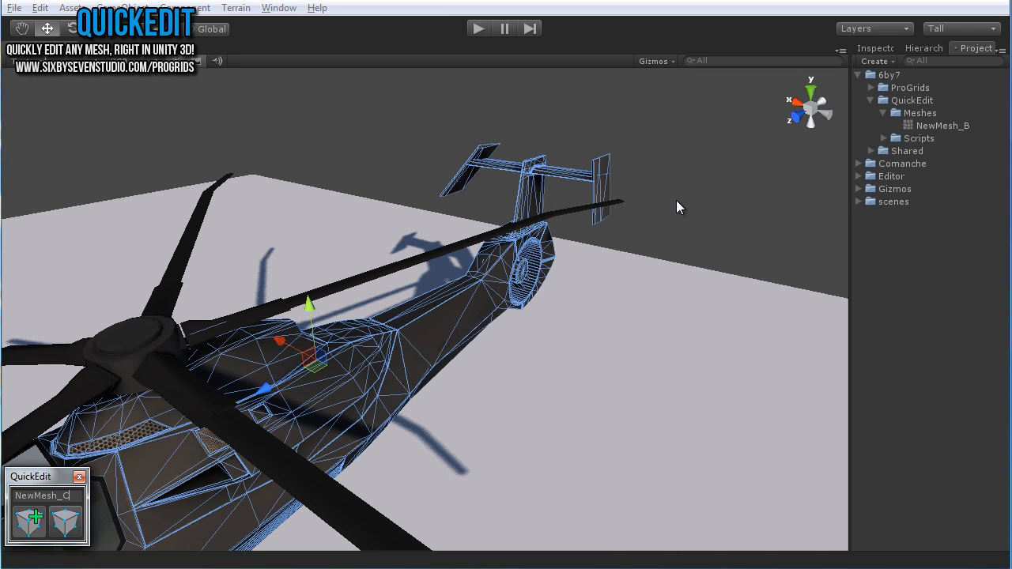
pyautogui.moveTo(484, 250)
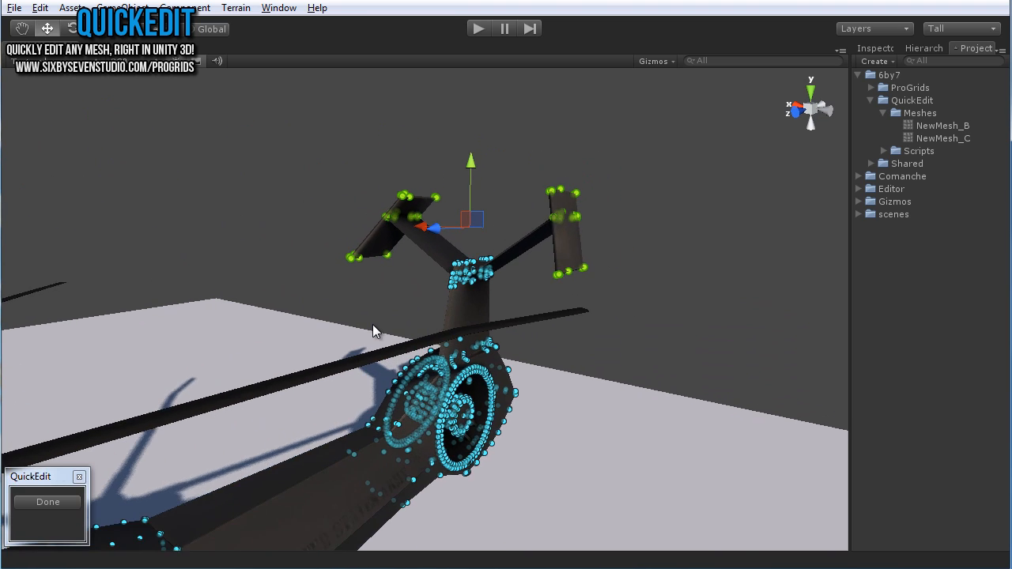
# - Finish the tail fin vertex edits and keep them when leaving edit mode
pyautogui.click(47, 501)
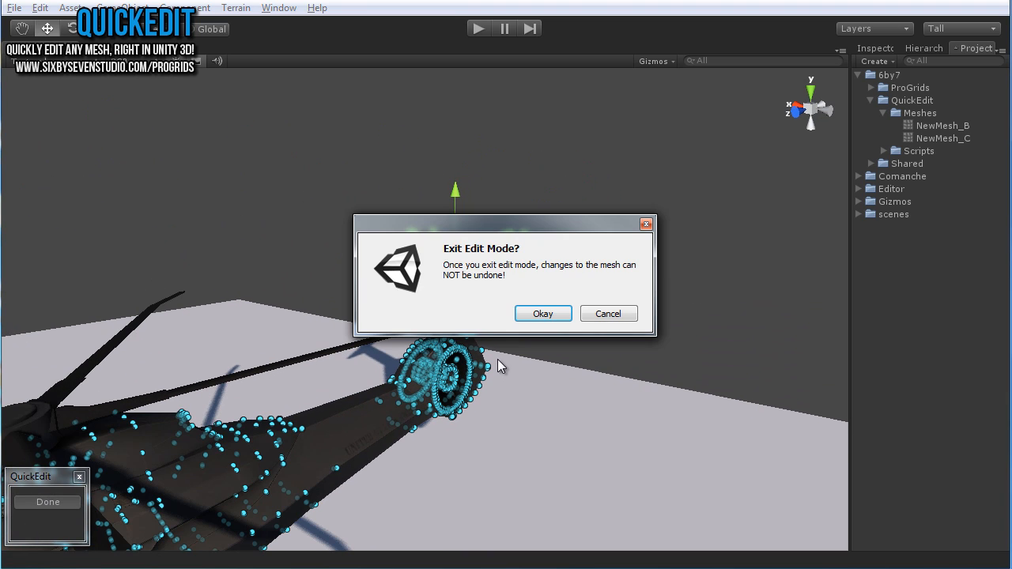
pyautogui.click(544, 313)
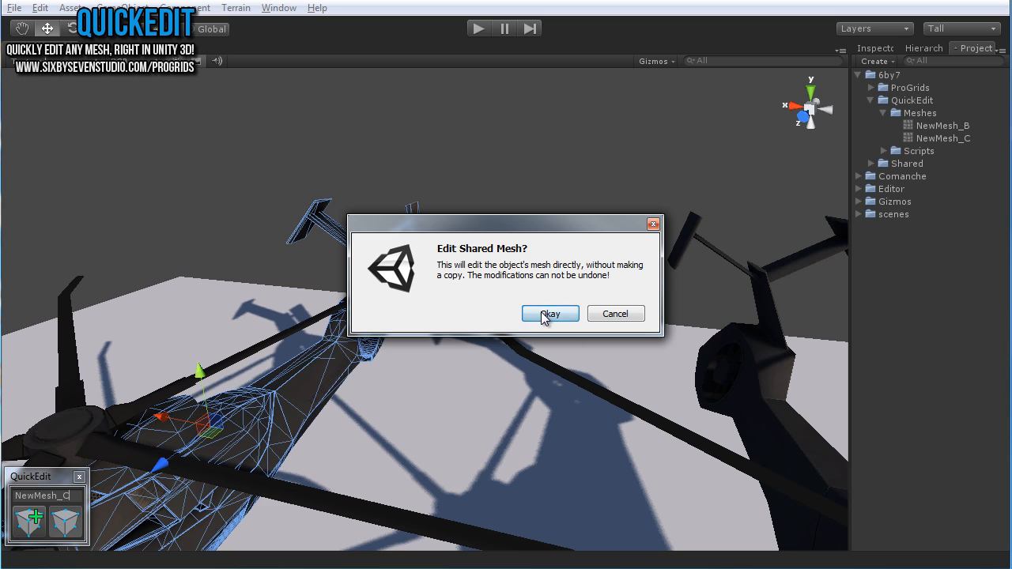
# - Agree to edit the shared mesh directly and select the tail fin vertices to reshape
pyautogui.click(550, 313)
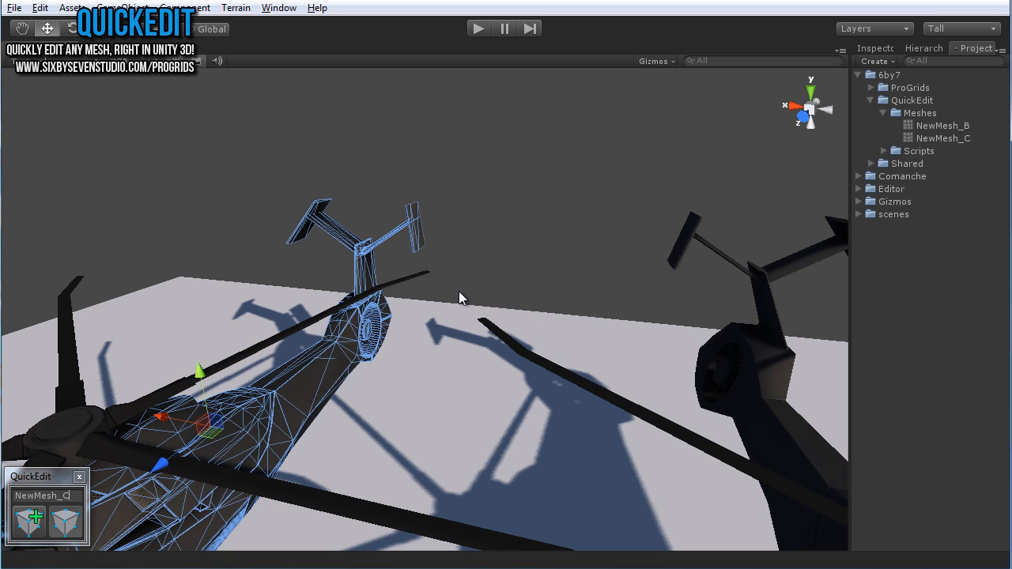
pyautogui.moveTo(420, 303)
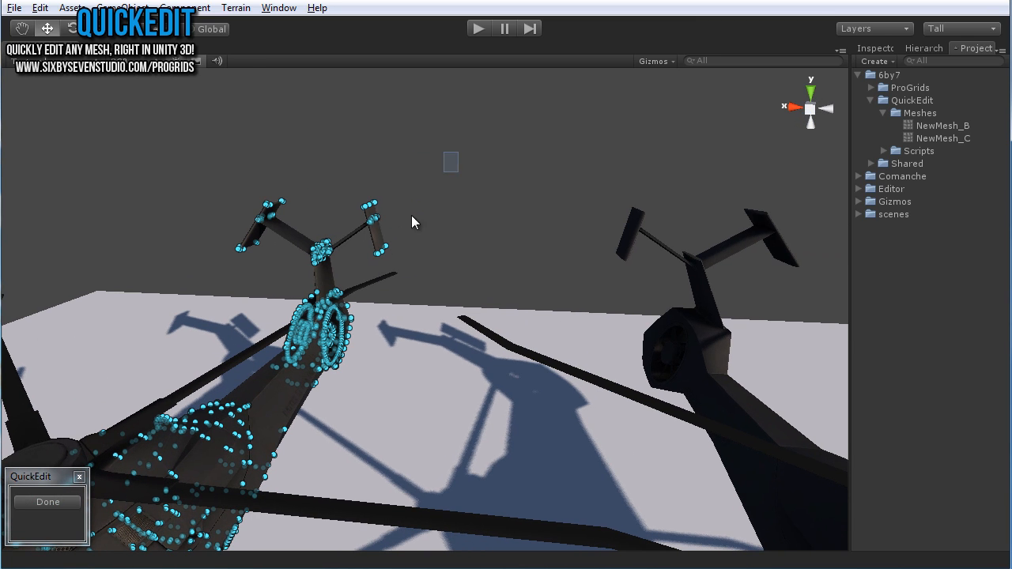
pyautogui.click(316, 241)
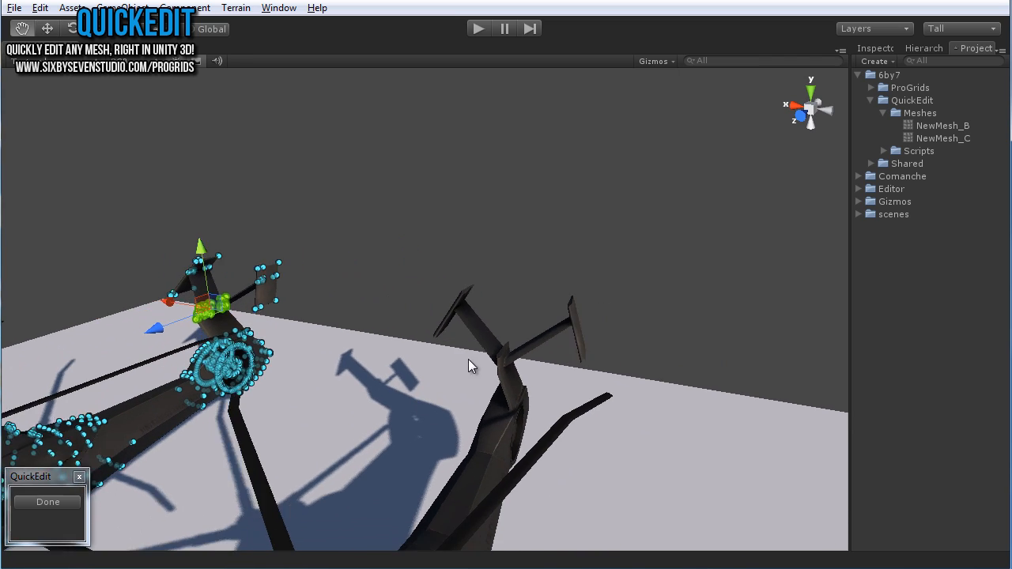
# - Finish the shared tail reshape and keep it on exit so all helicopters show it
pyautogui.click(47, 503)
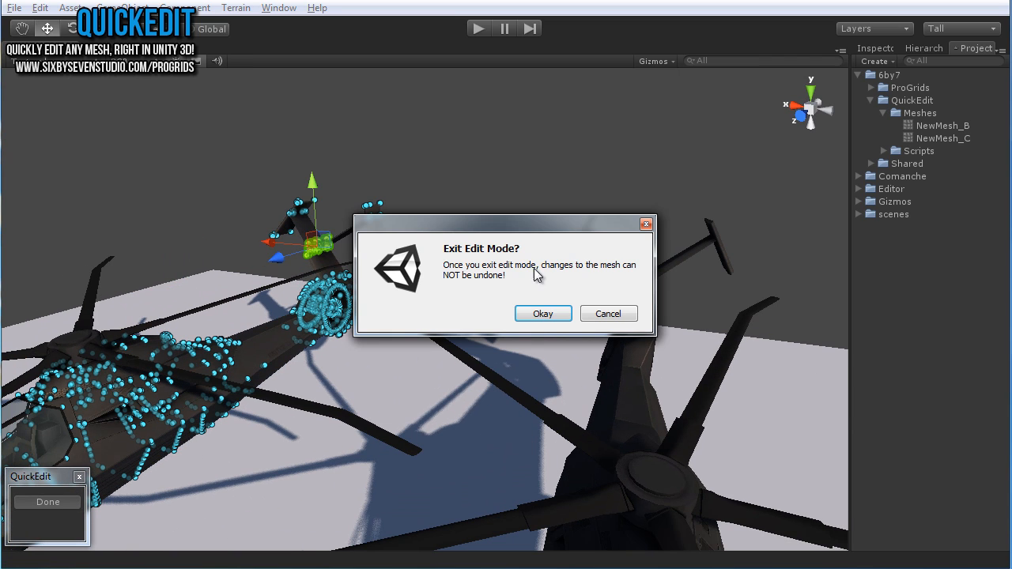
pyautogui.click(542, 313)
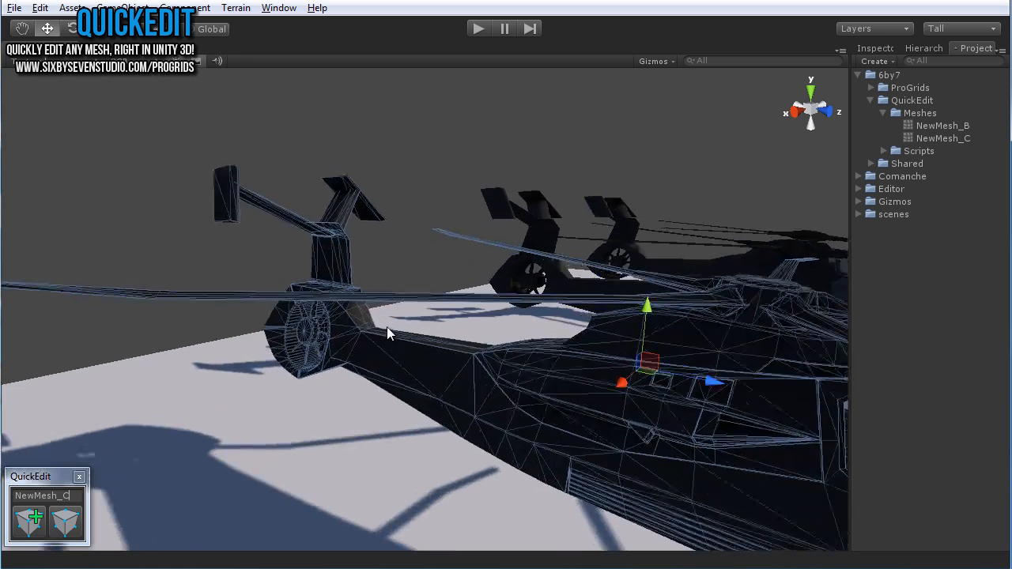
pyautogui.moveTo(387, 332); pyautogui.dragTo(569, 272)
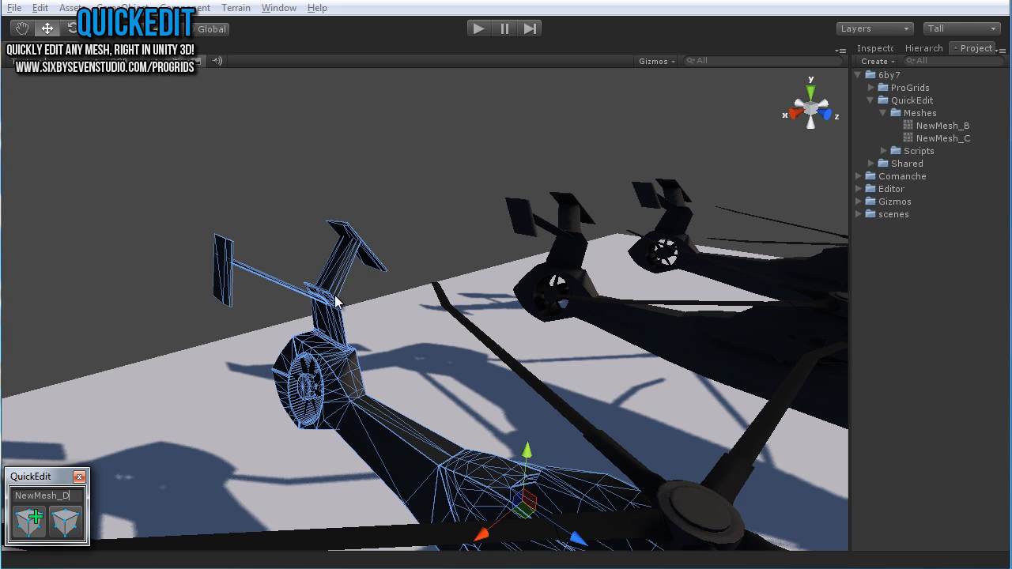
pyautogui.moveTo(315, 294)
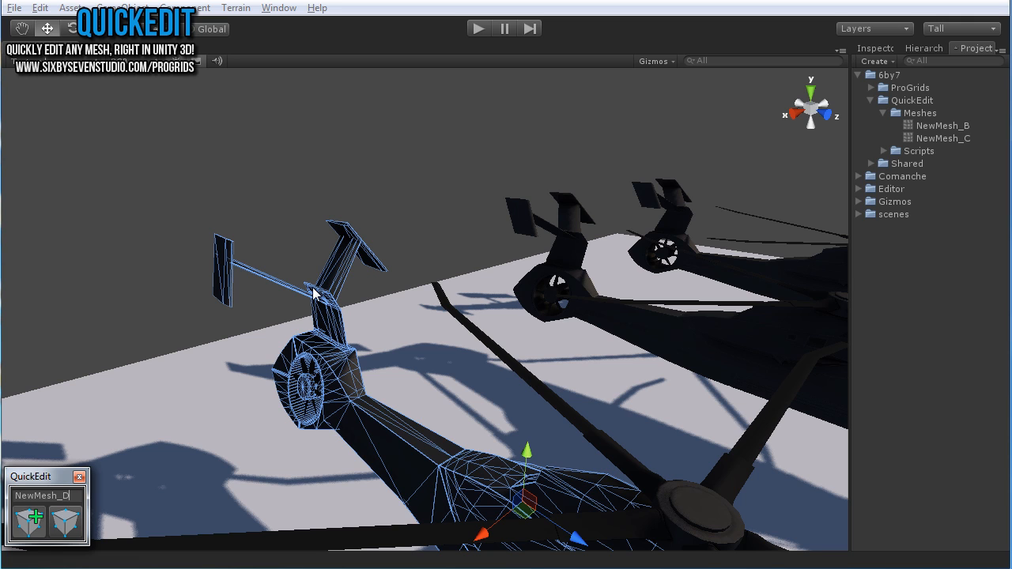